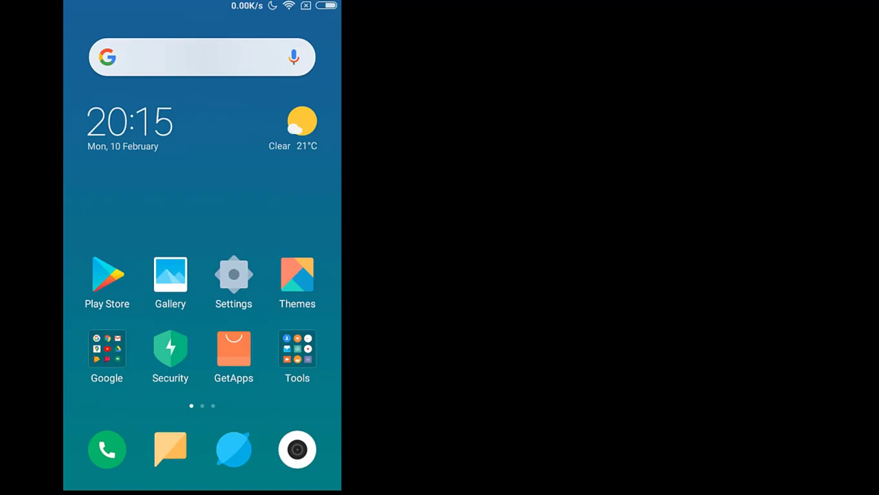
# Step: Launch Mi File Manager from the app page and reveal its side menu listing FTP
pyautogui.hscroll(-3)
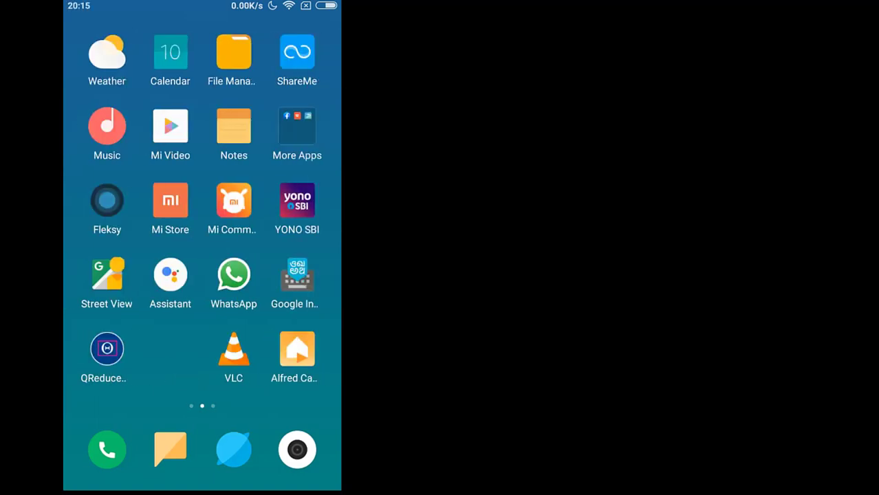
pyautogui.click(231, 52)
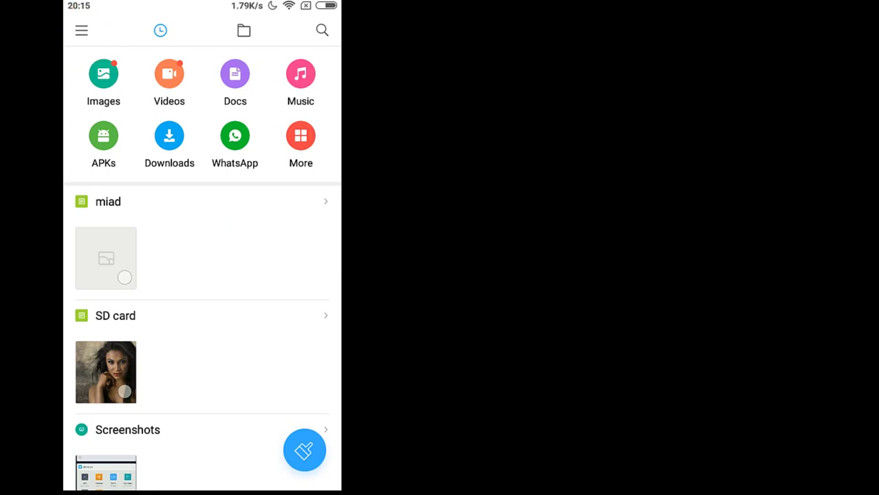
pyautogui.click(81, 30)
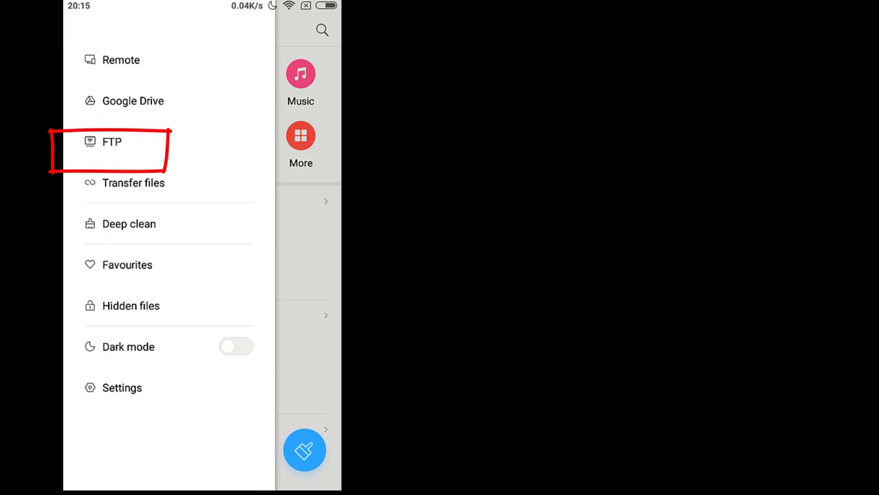
# Step: Start a password-protected FTP server sharing a storage volume, reachable at ftp://192.168.1.59:27430
pyautogui.click(111, 142)
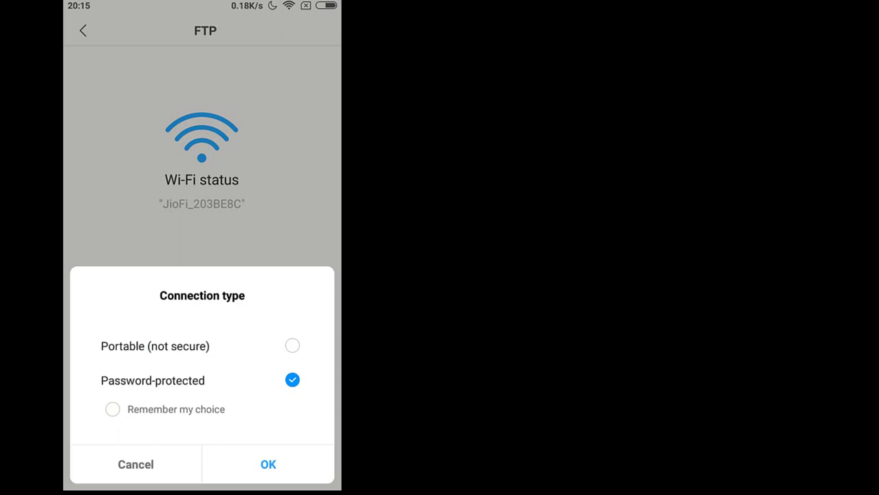
pyautogui.click(268, 464)
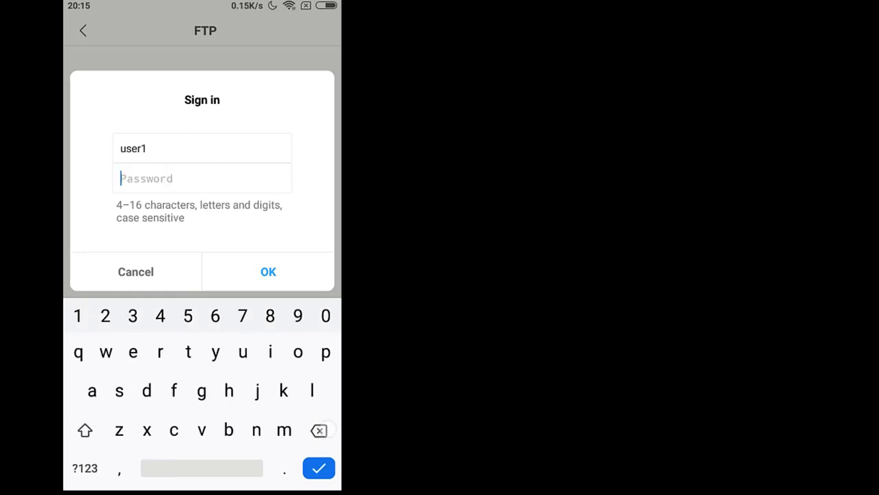
pyautogui.write('w')
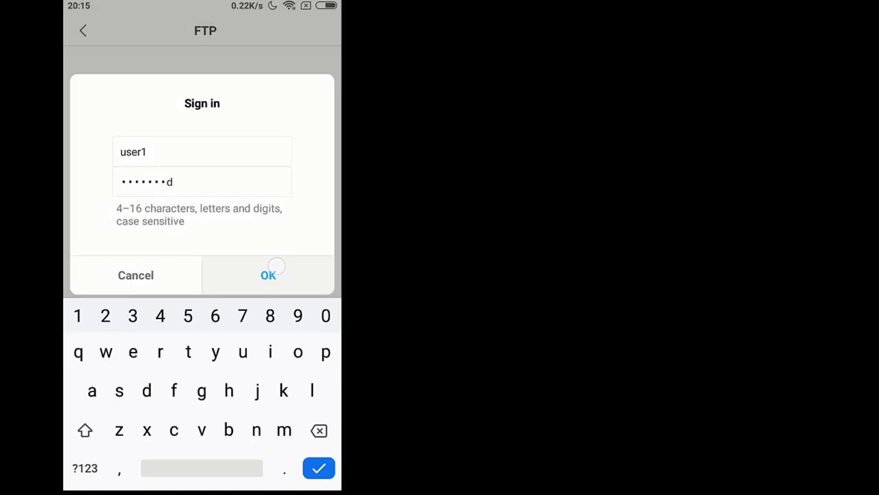
pyautogui.click(267, 275)
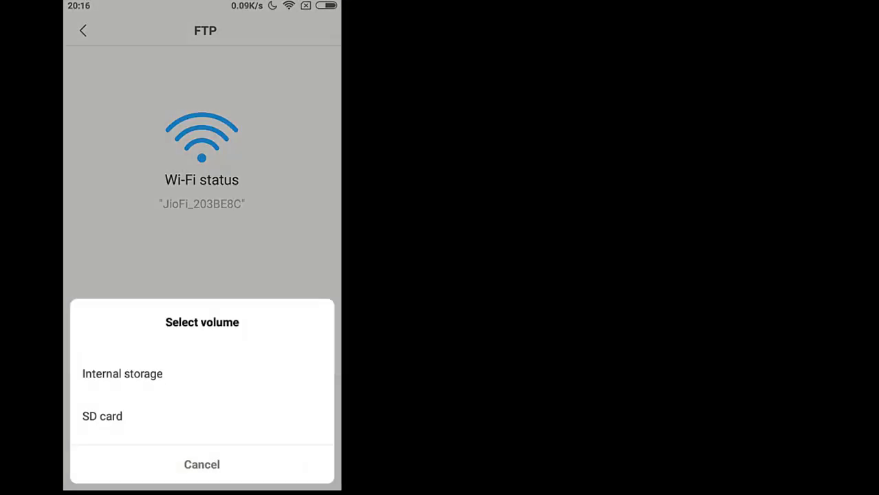
pyautogui.click(122, 374)
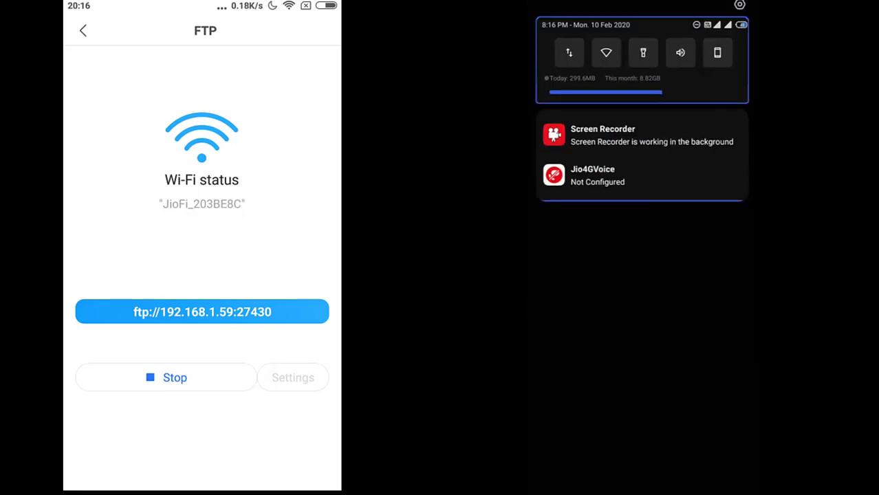
# Step: Check in Quick Settings that the second phone is on the JioFi_203BE8C Wi-Fi network
pyautogui.click(605, 53)
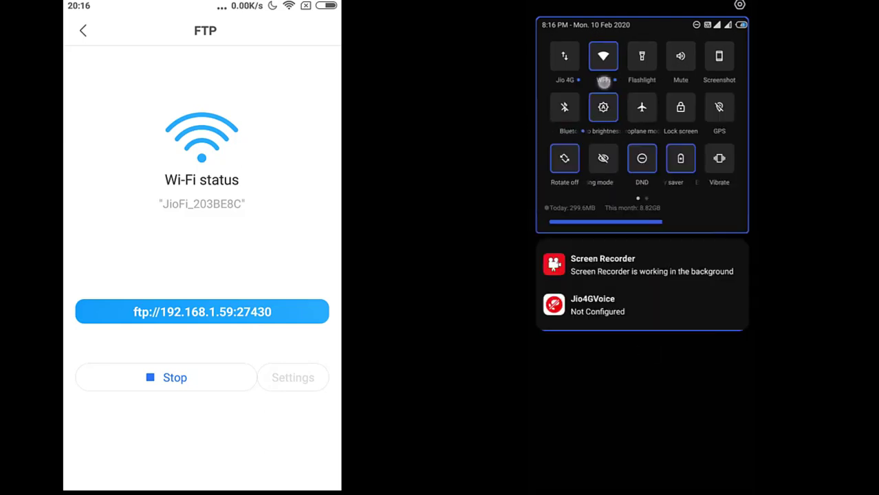
pyautogui.click(602, 55)
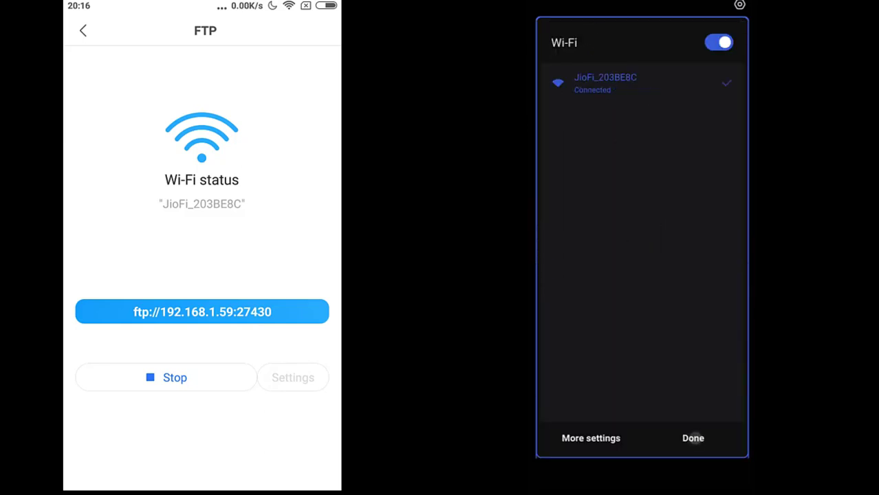
pyautogui.click(693, 437)
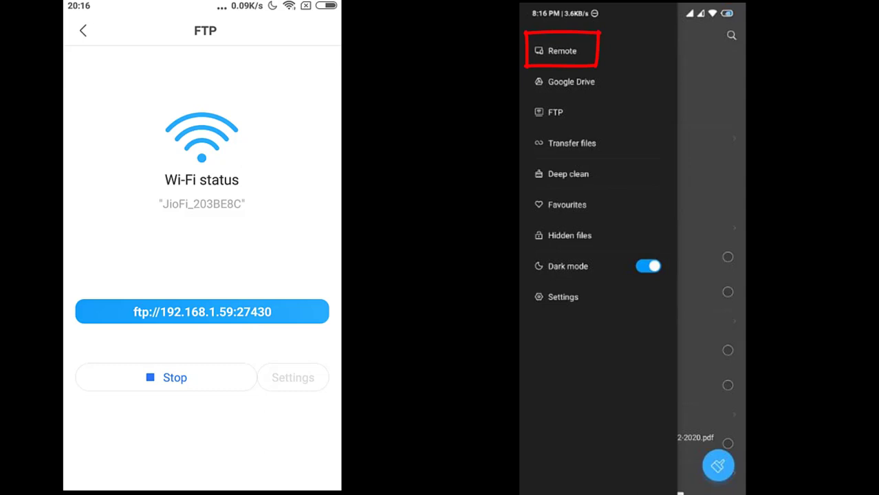
# Step: Add a new remote FTP device with host 192.168.1.59 and port 27430
pyautogui.click(561, 50)
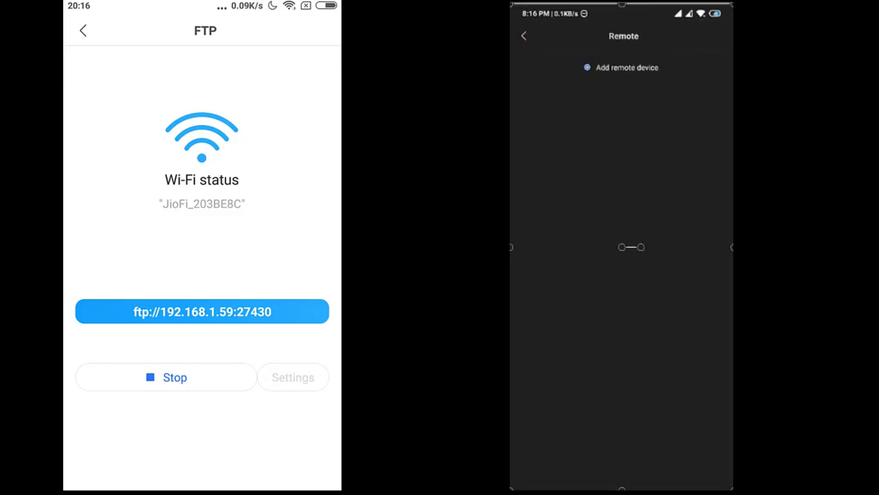
pyautogui.click(613, 67)
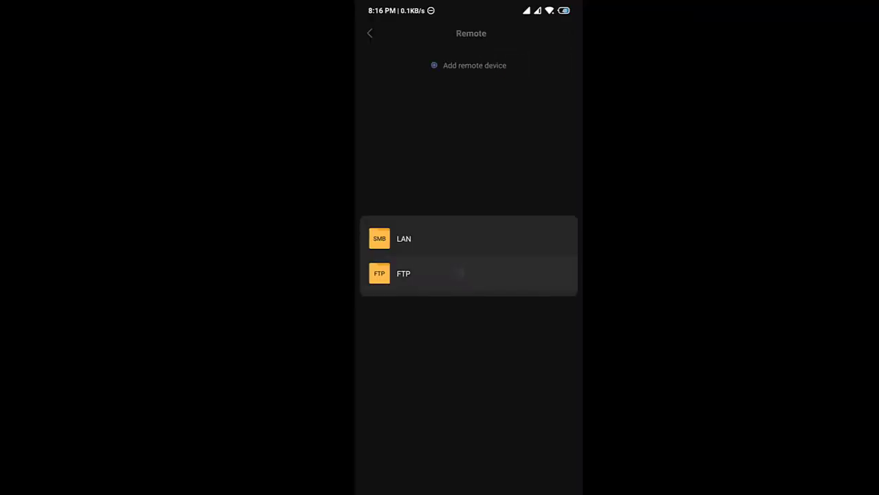
pyautogui.click(403, 272)
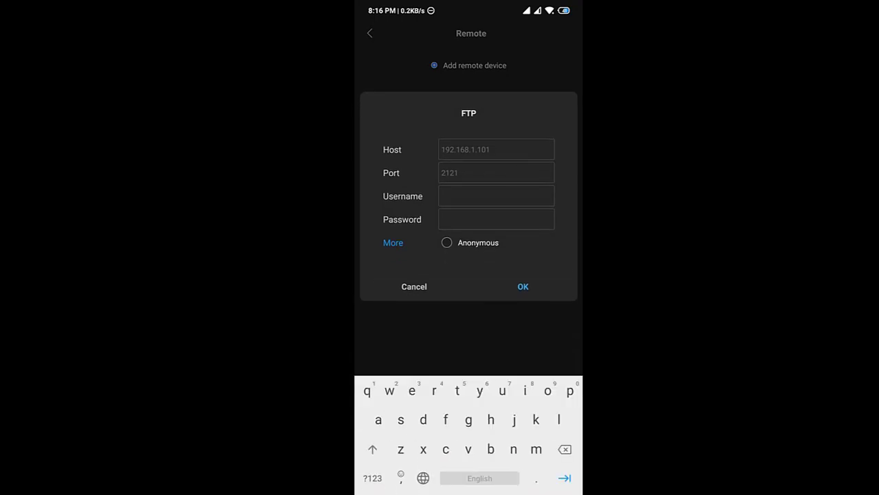
pyautogui.write('1')
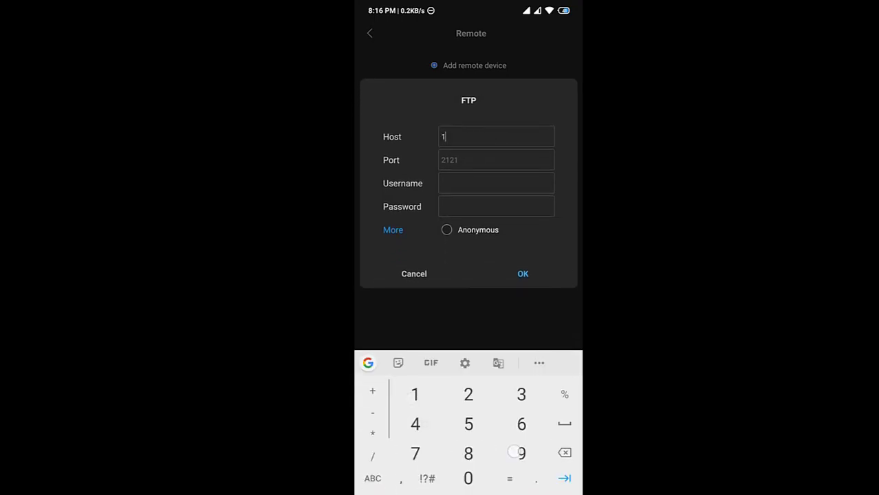
pyautogui.write('92.168.1')
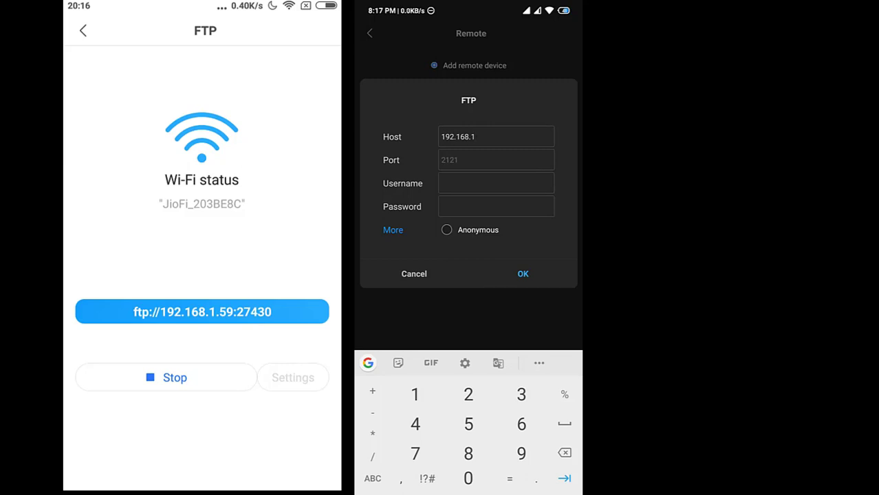
pyautogui.write('.')
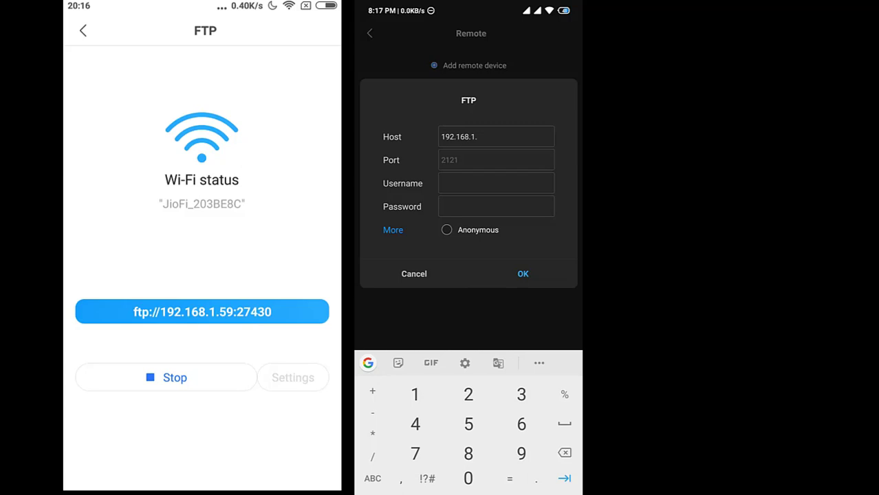
pyautogui.write('59')
pyautogui.write('27')
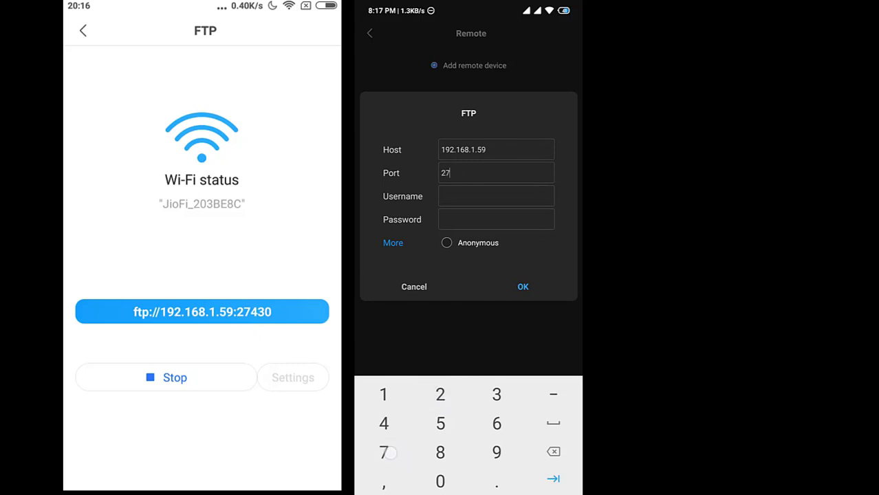
pyautogui.write('430')
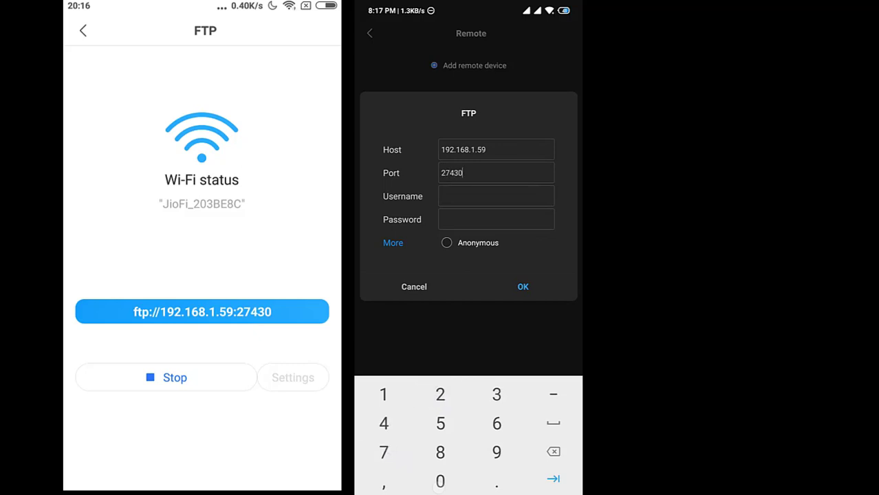
# Step: Fill in username user1 and the password for the remote device
pyautogui.click(495, 195)
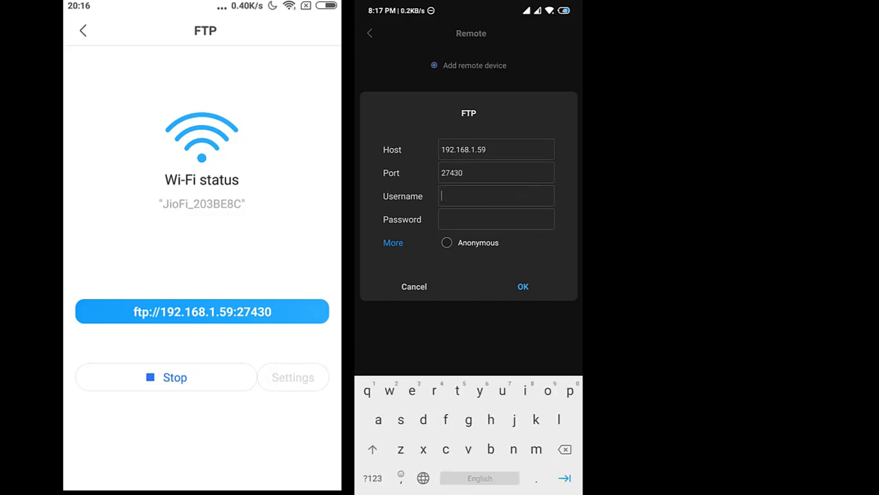
pyautogui.write('user1')
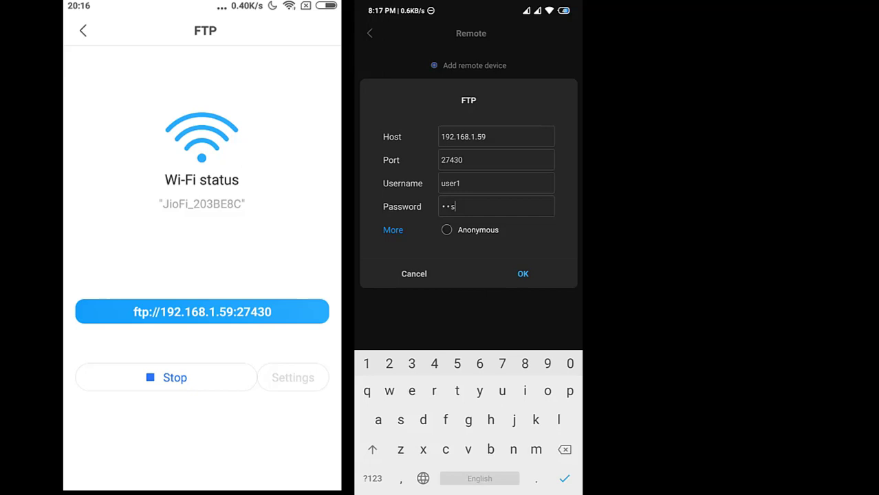
pyautogui.write('d')
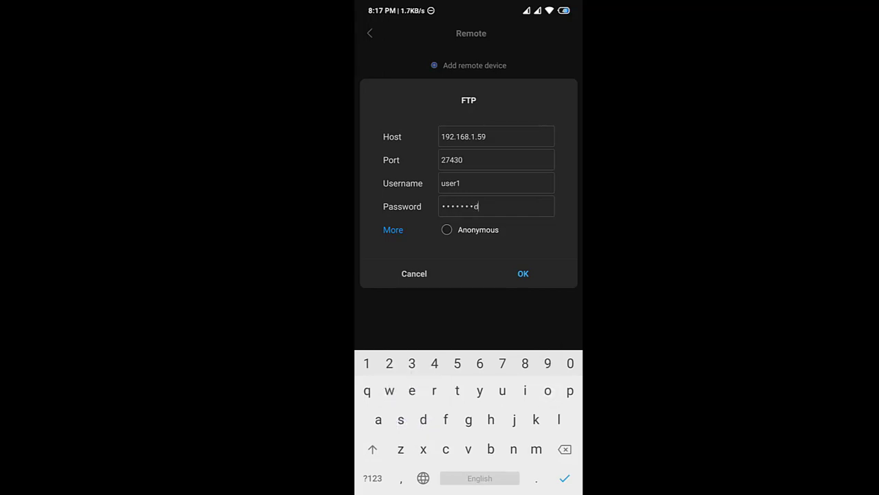
# Step: Connect to the 192.168.1.59 FTP server, reopen the saved device and view its shared folders and jpg image
pyautogui.click(523, 274)
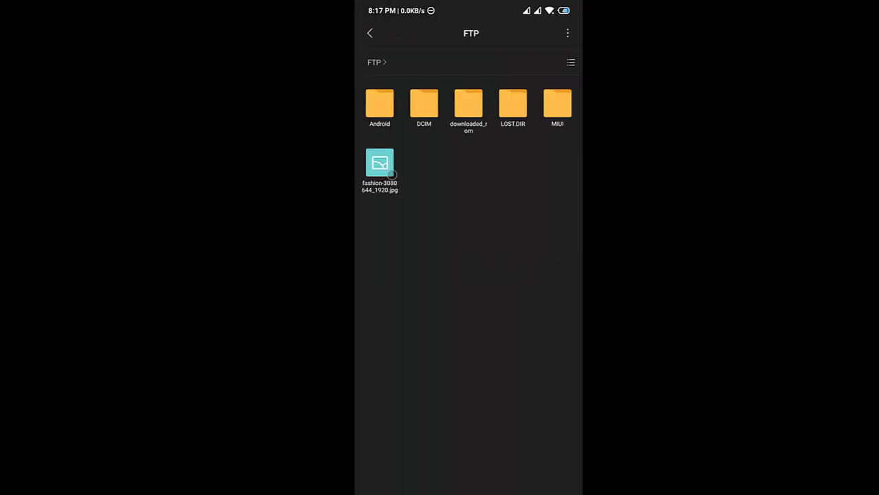
pyautogui.click(368, 33)
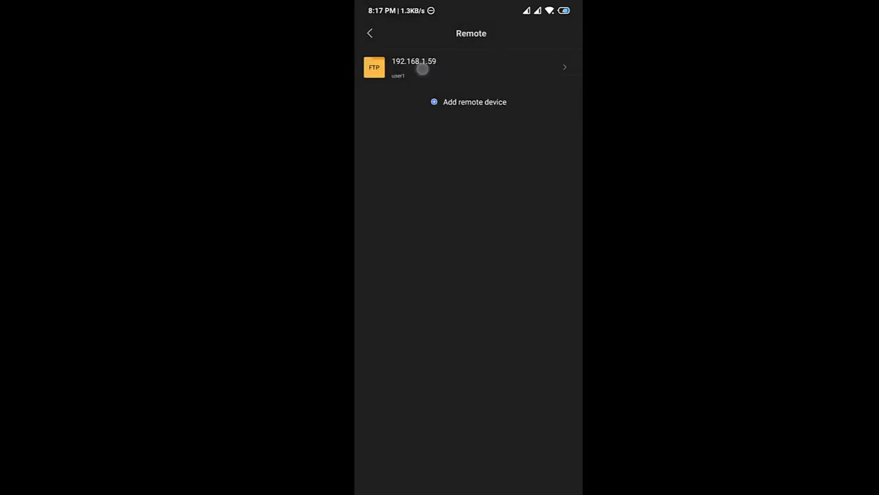
pyautogui.click(413, 66)
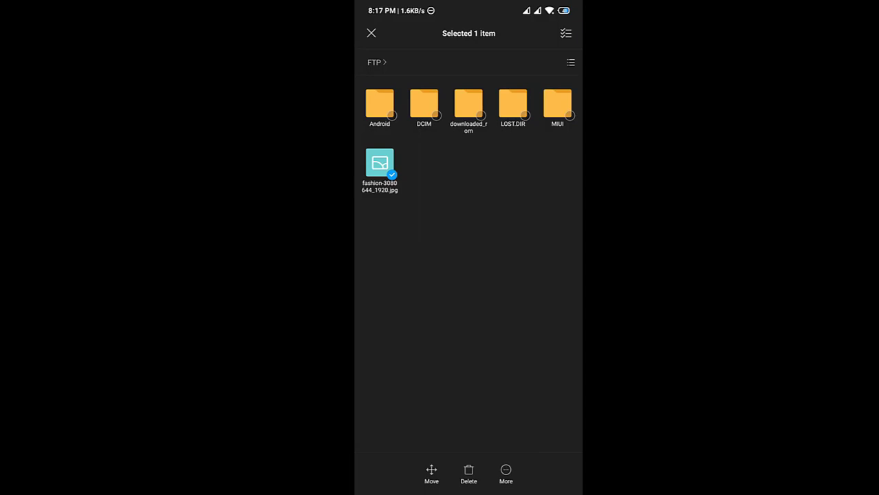
pyautogui.click(380, 163)
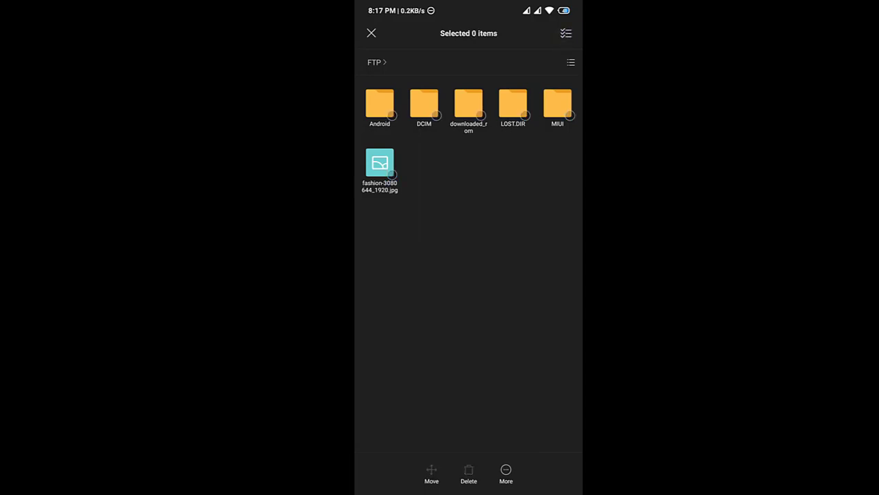
pyautogui.click(372, 33)
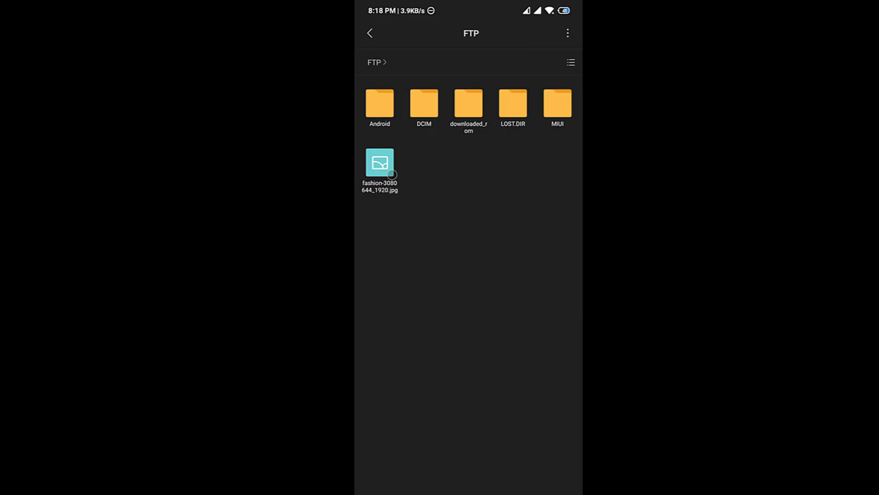
# Step: Select the jpg image, begin a Copy to and cancel it, returning to the FTP folder
pyautogui.click(379, 163)
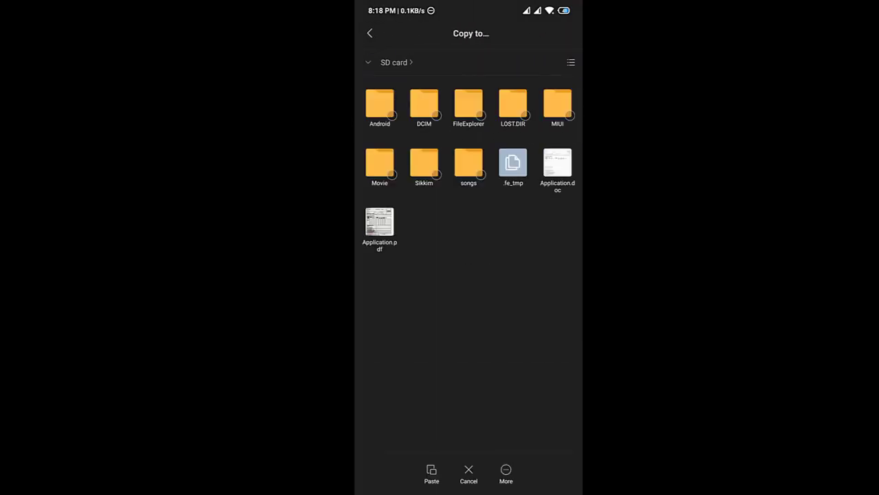
pyautogui.click(431, 474)
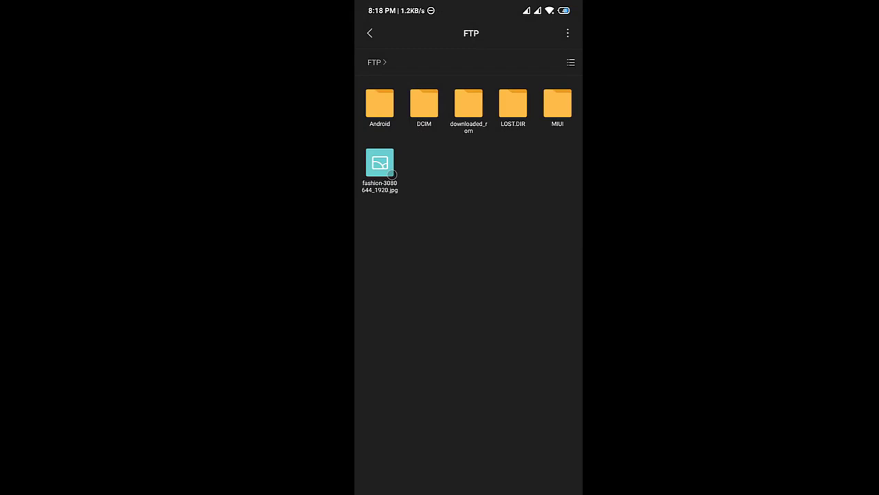
pyautogui.click(368, 33)
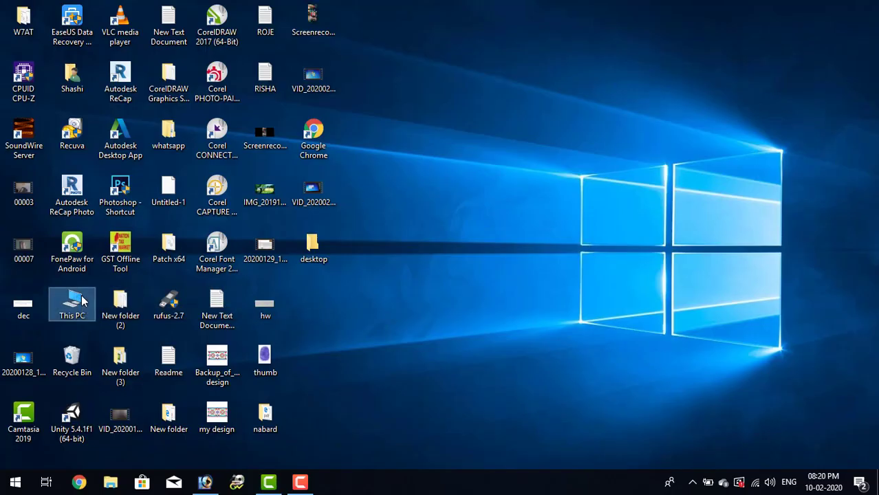
# Step: From This PC, enter ftp://192.168.1.59:27430 in the address bar to reach the FTP log-on prompt
pyautogui.doubleClick(71, 304)
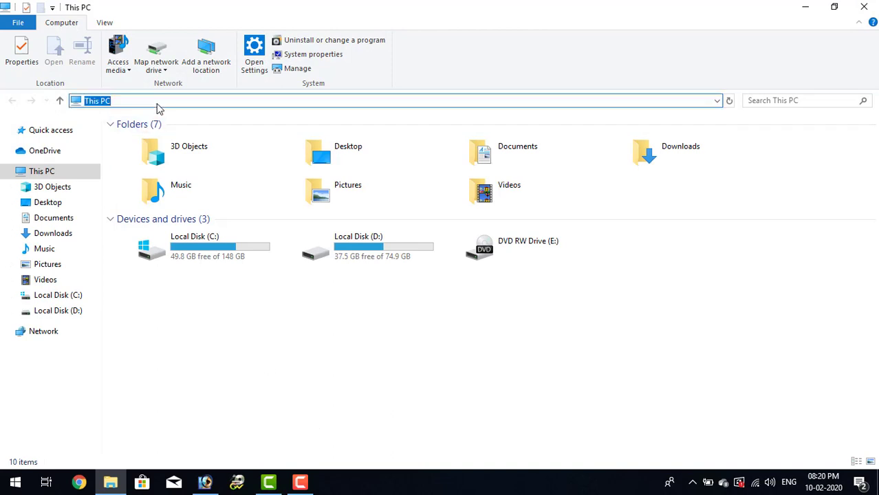
pyautogui.write('ftp:')
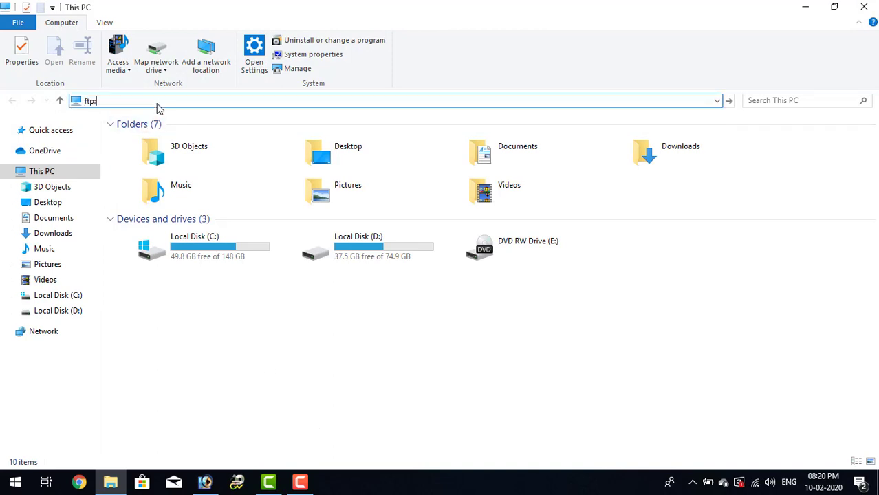
pyautogui.write('//192.')
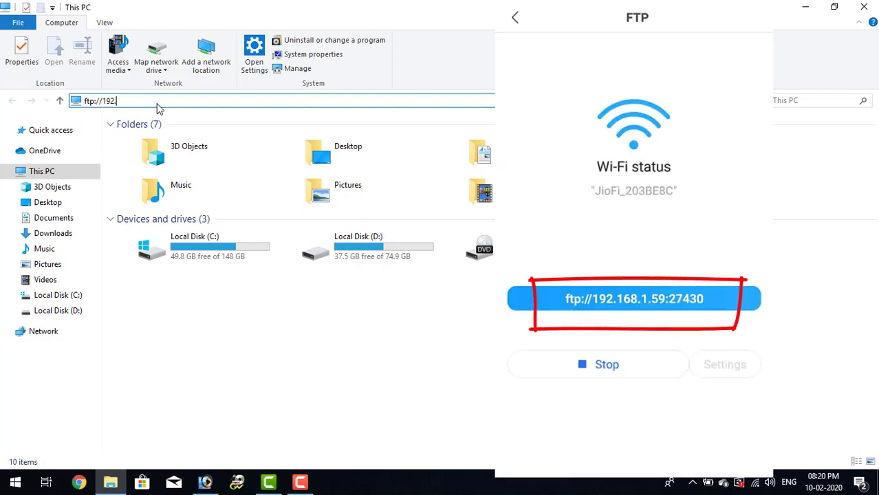
pyautogui.write('168.')
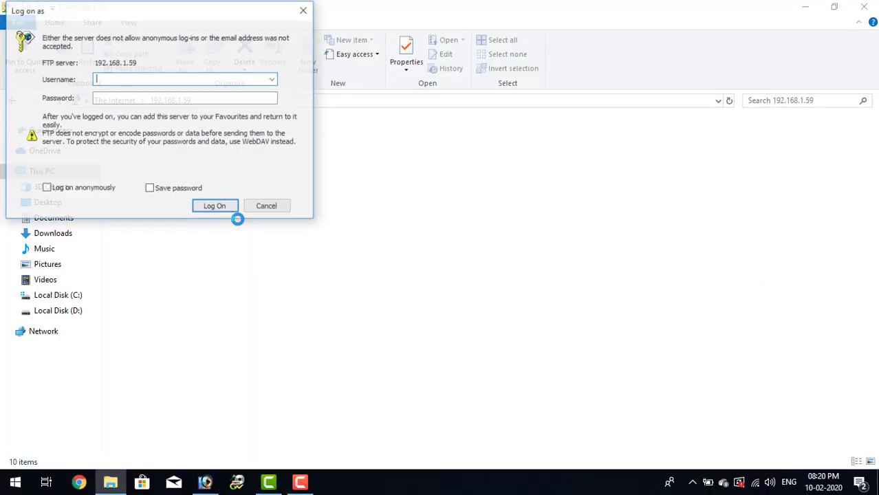
# Step: Log on to 192.168.1.59 as user1 and refresh the listing showing the phone's folders and IMG jpg
pyautogui.write('user1')
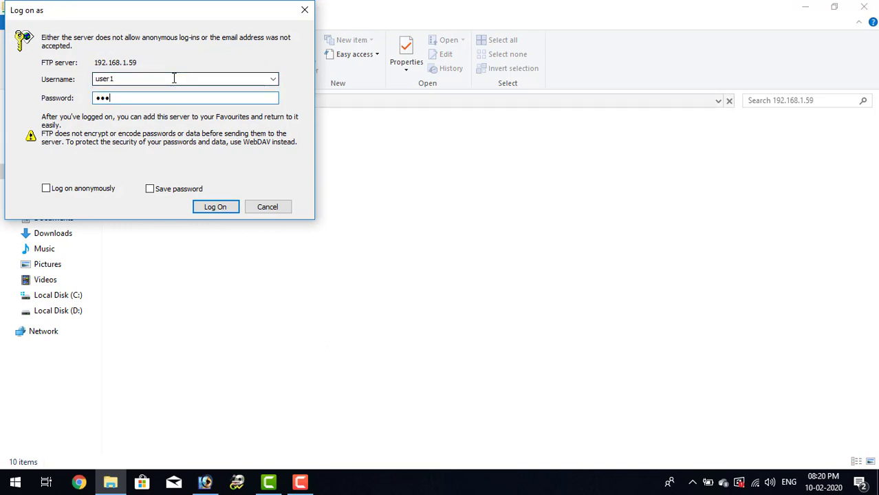
pyautogui.click(214, 207)
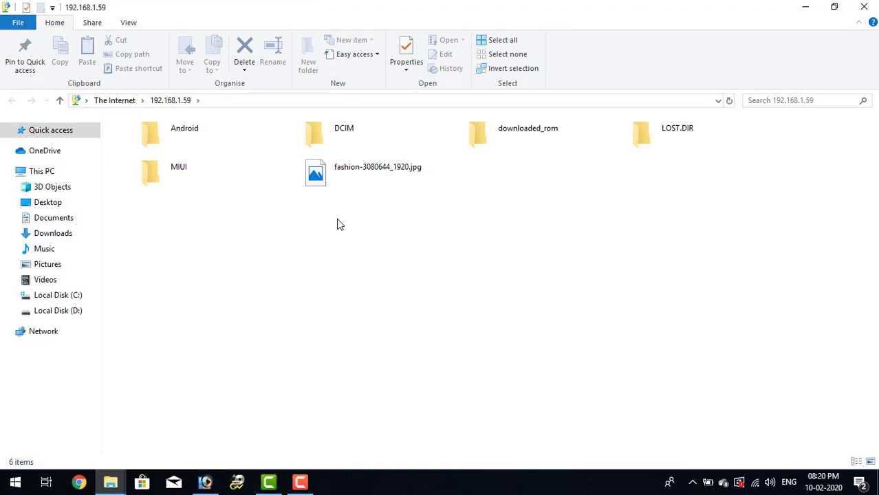
pyautogui.doubleClick(344, 132)
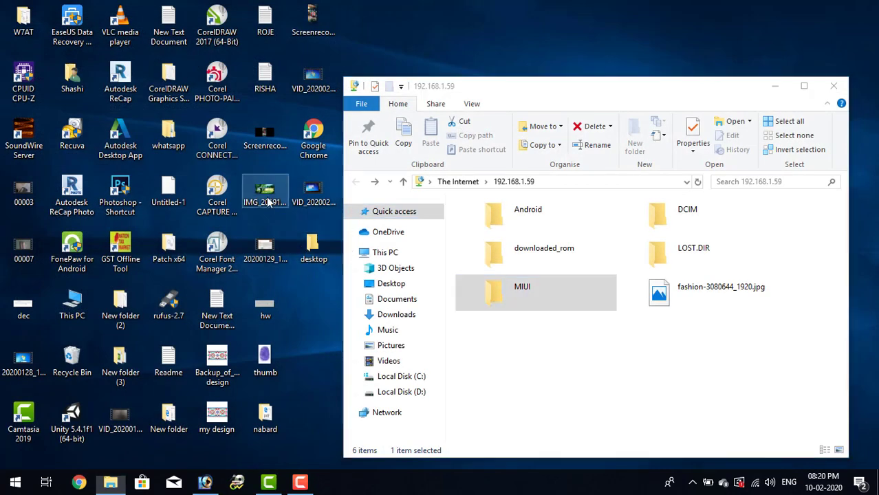
pyautogui.rightClick(264, 195)
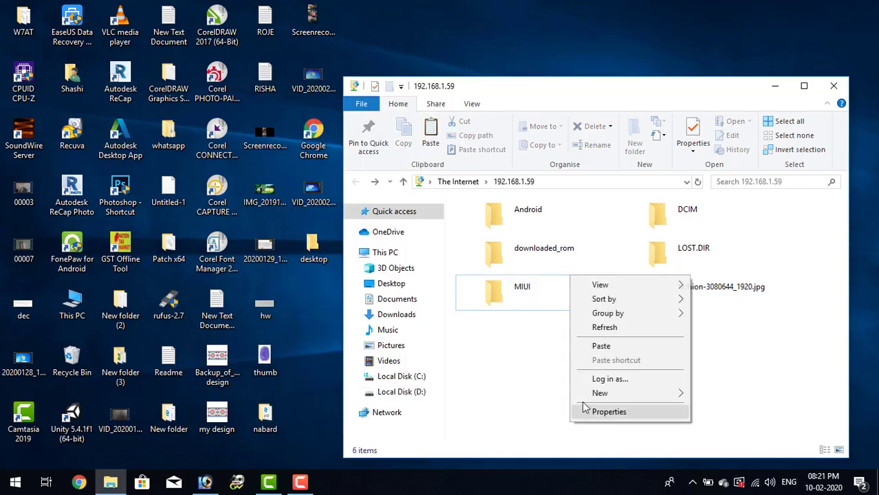
pyautogui.click(601, 346)
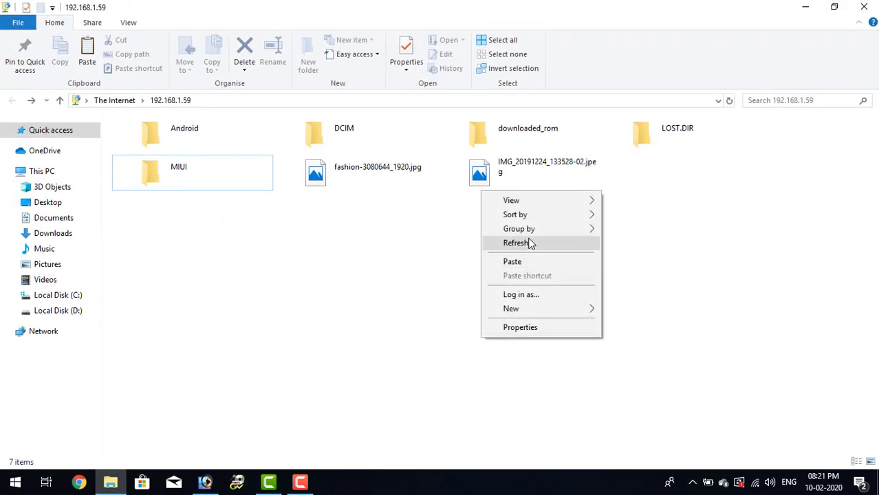
# Step: Browse into DCIM and its empty Camera folder
pyautogui.doubleClick(343, 135)
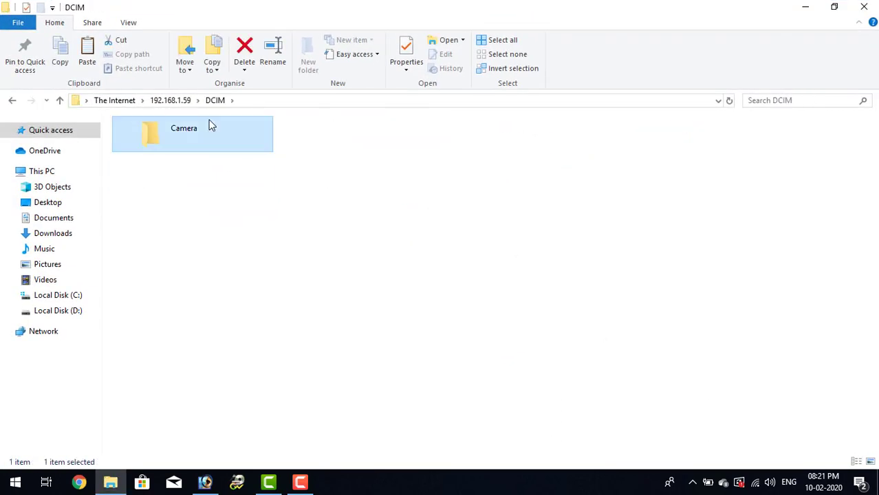
pyautogui.doubleClick(193, 133)
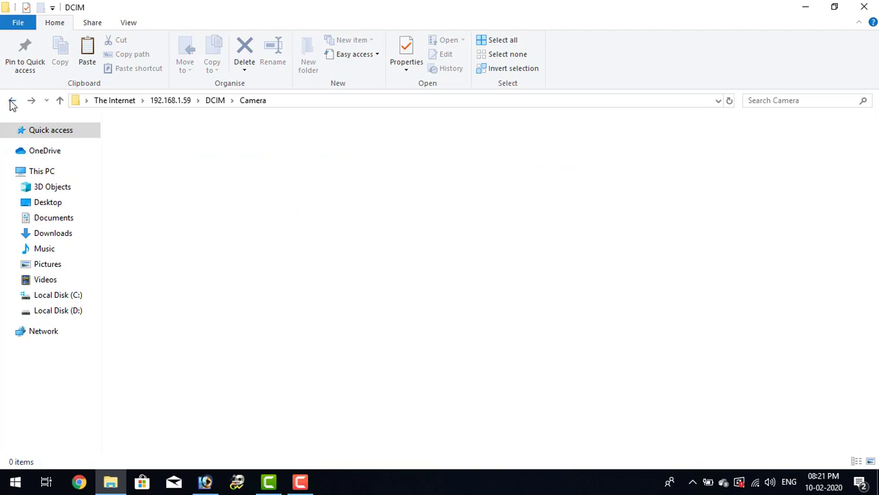